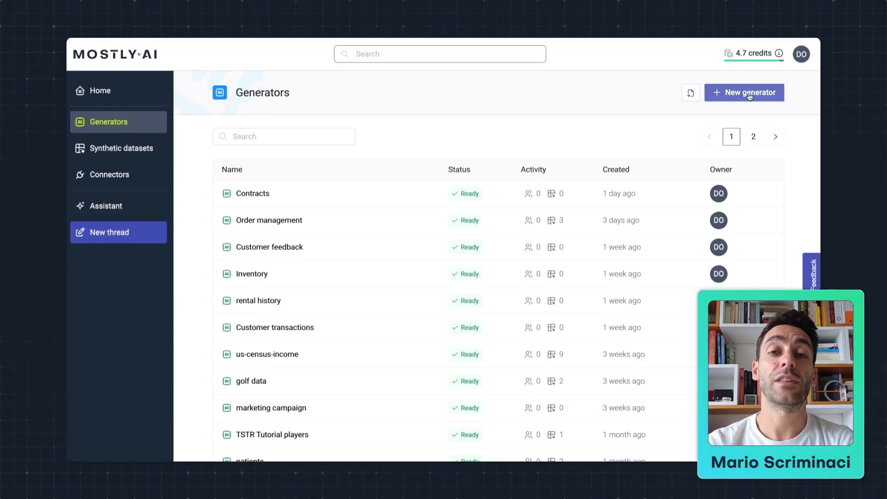
Step: Create a new generator from the Berka Postgres account table, including its child tables
left_click(743, 93)
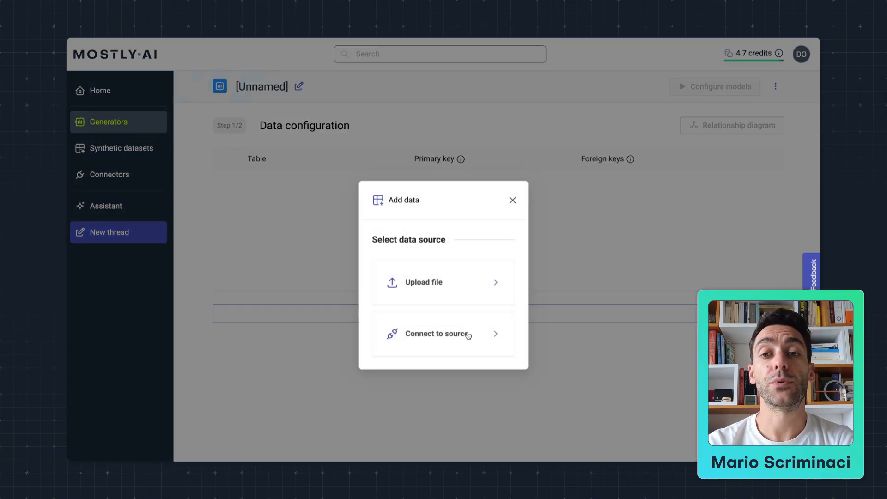
left_click(443, 333)
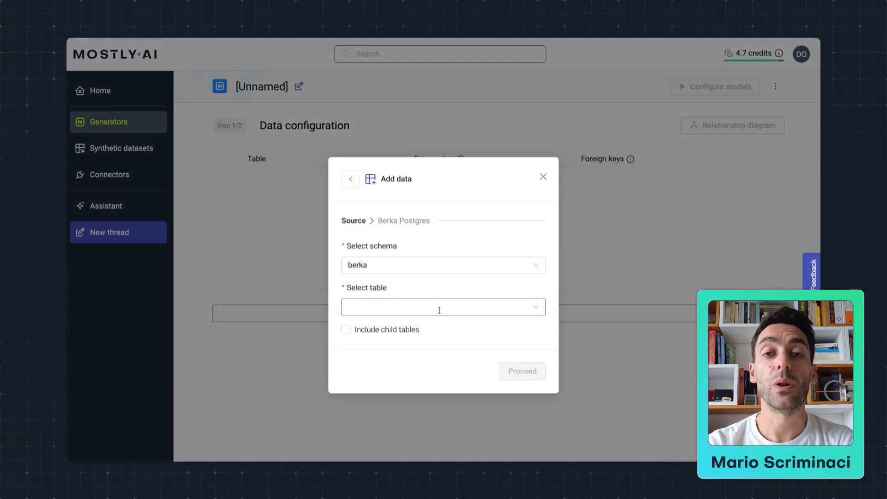
left_click(346, 329)
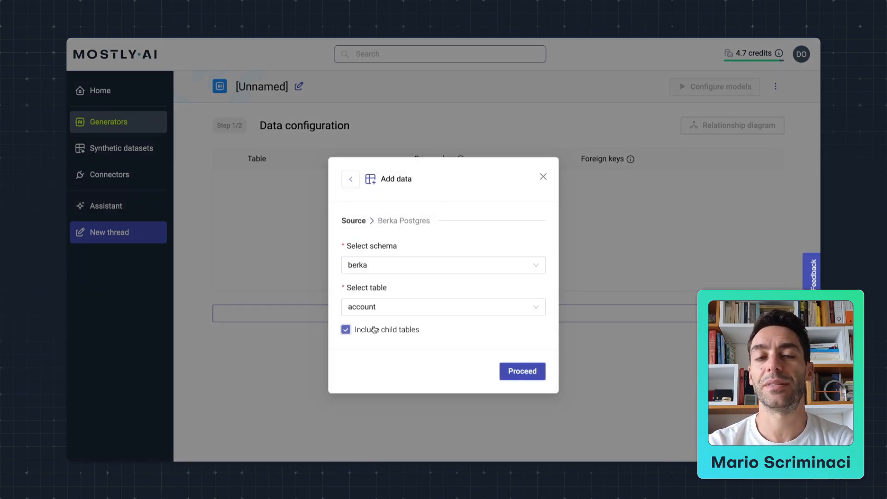
left_click(522, 371)
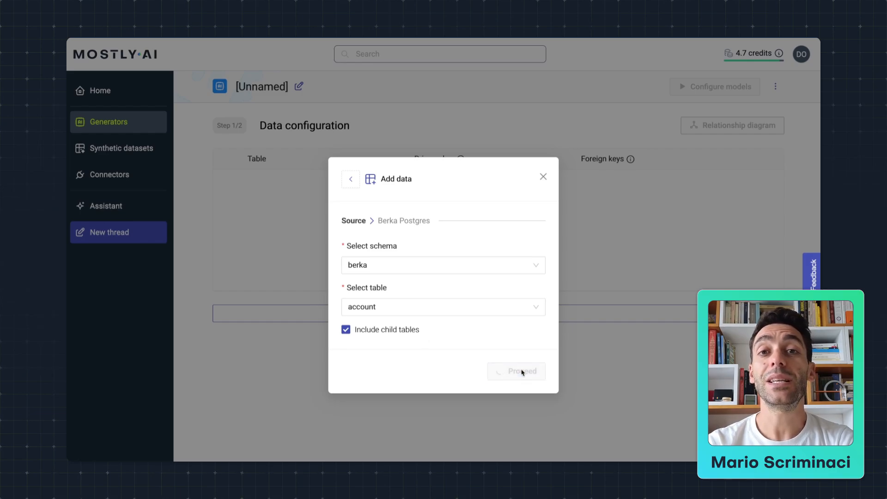
left_click(516, 371)
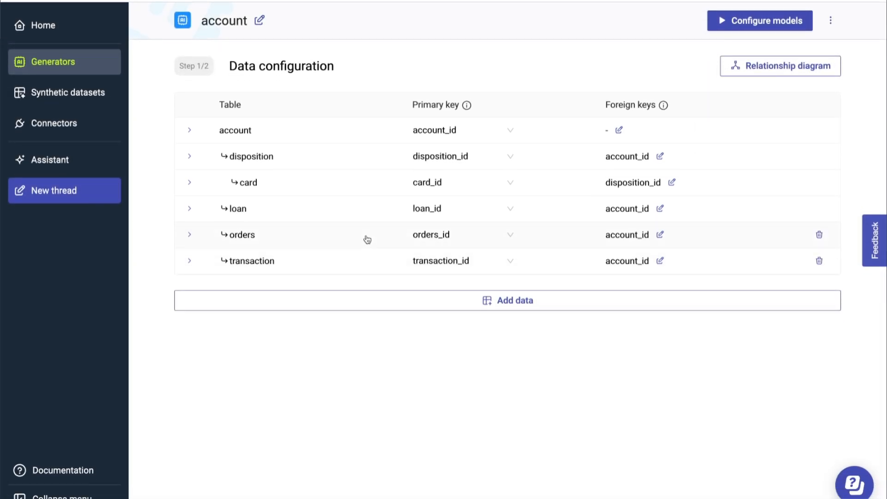
Step: Expand the orders table row to show its columns and encoding types
left_click(190, 235)
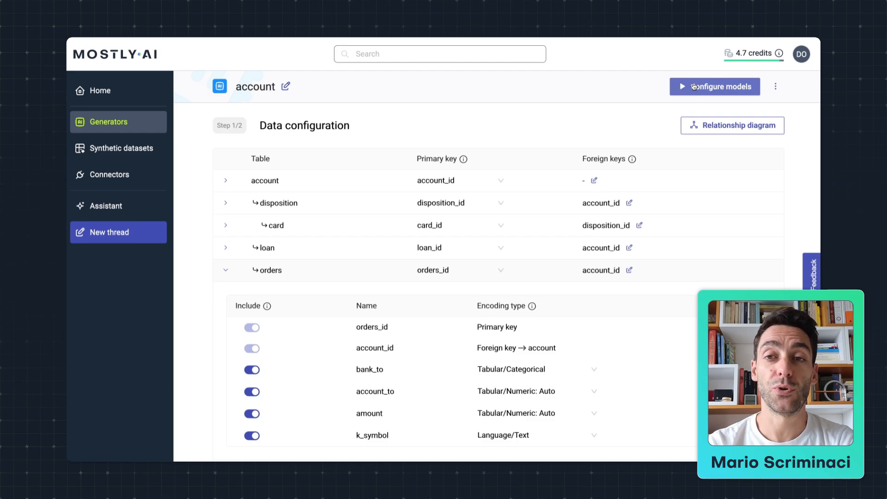
Step: Keep orders:tabular on the MOSTLY_AI/Medium model and start training the account generator
left_click(714, 87)
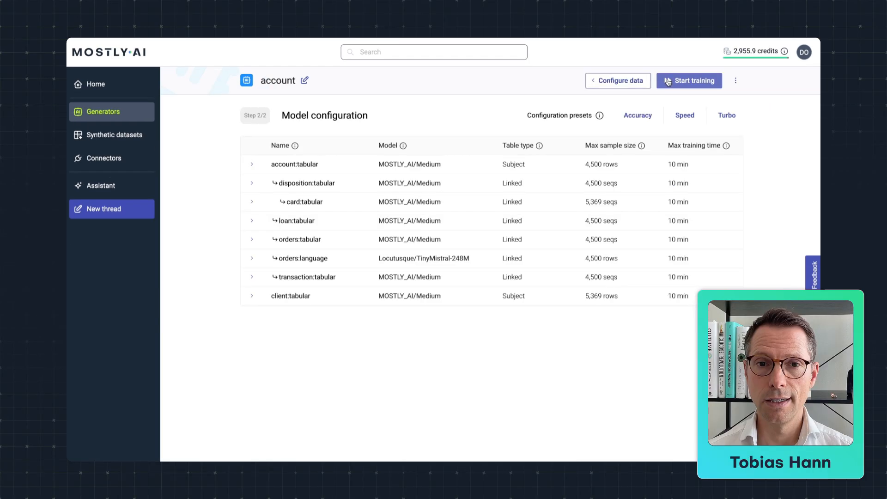
mouse_move(670, 133)
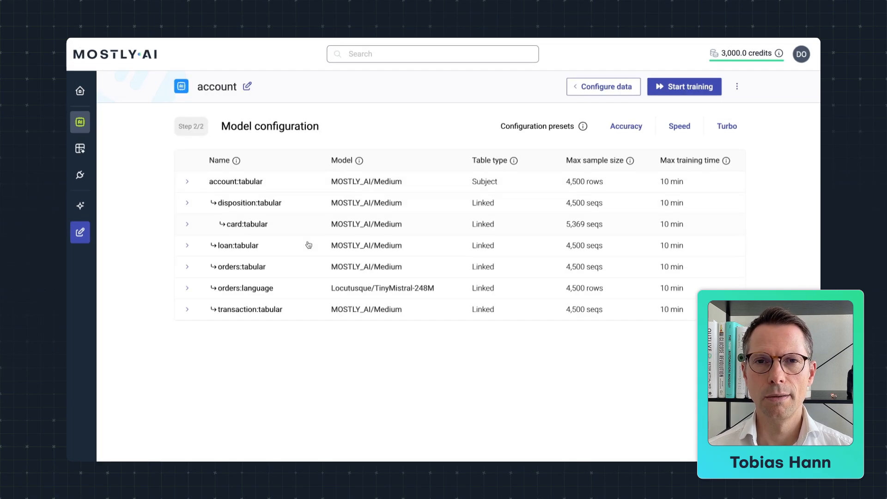
left_click(187, 266)
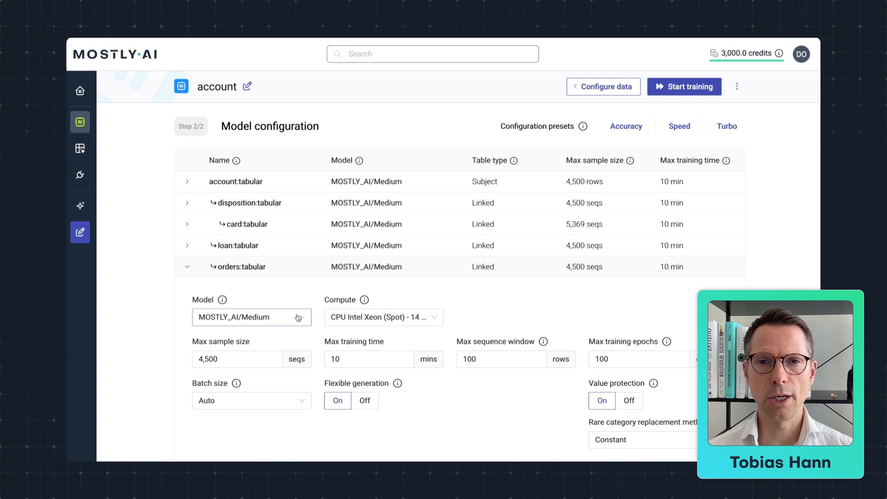
left_click(251, 317)
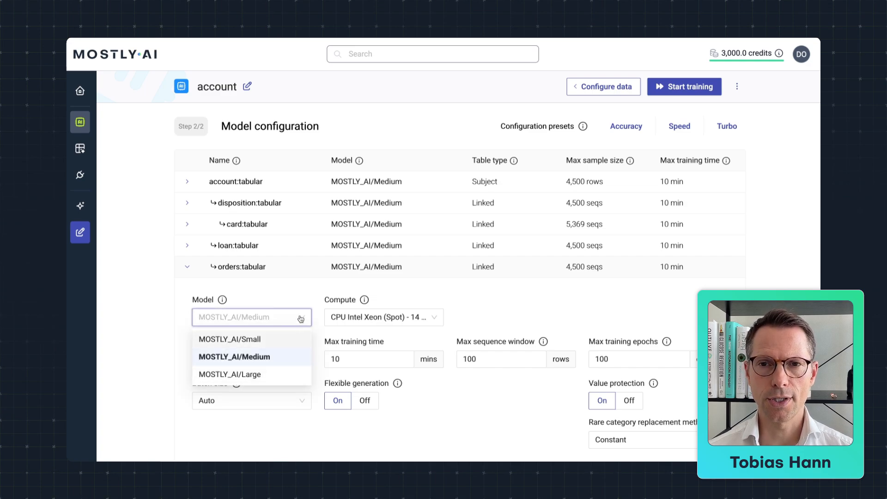
left_click(234, 356)
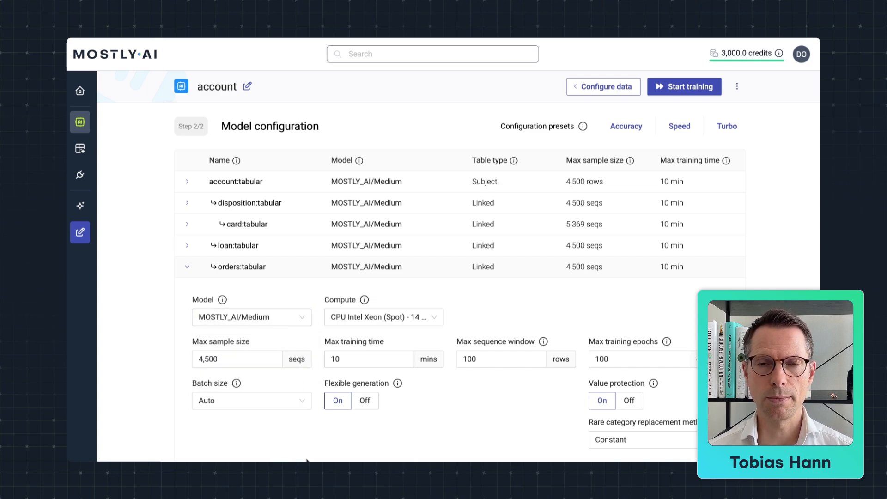
scroll("down", 3)
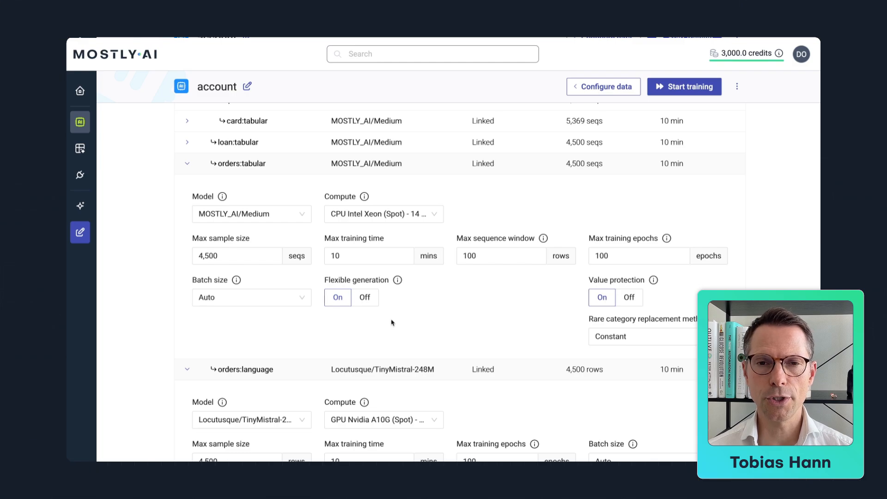
mouse_move(416, 298)
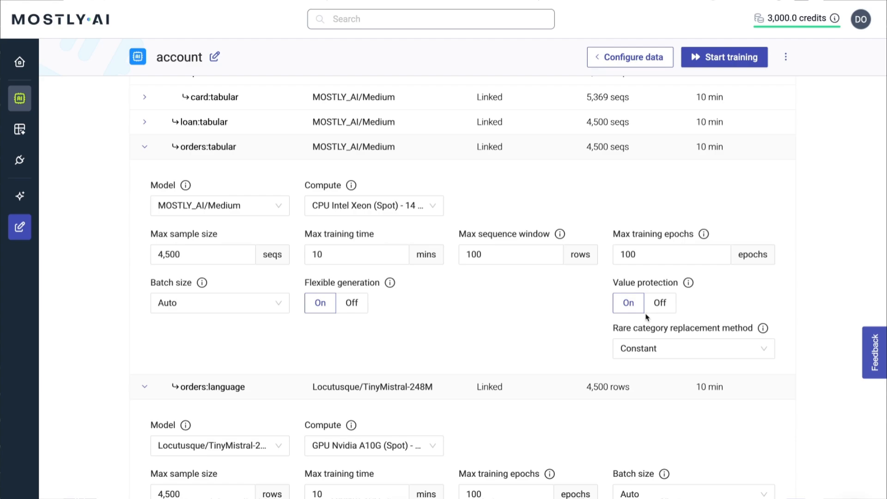
mouse_move(712, 73)
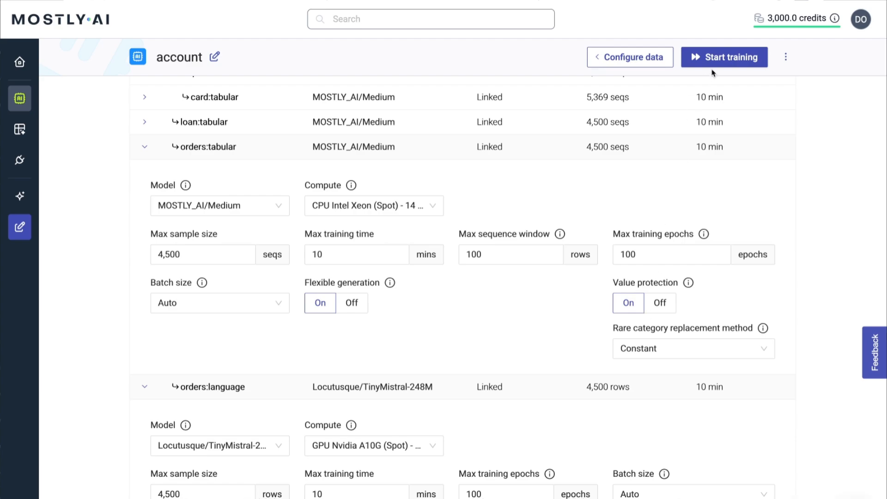
left_click(724, 57)
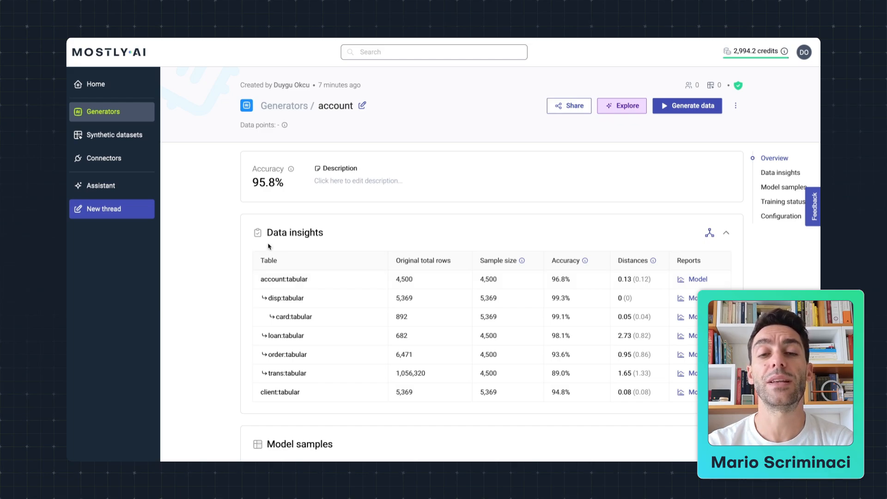
mouse_move(272, 249)
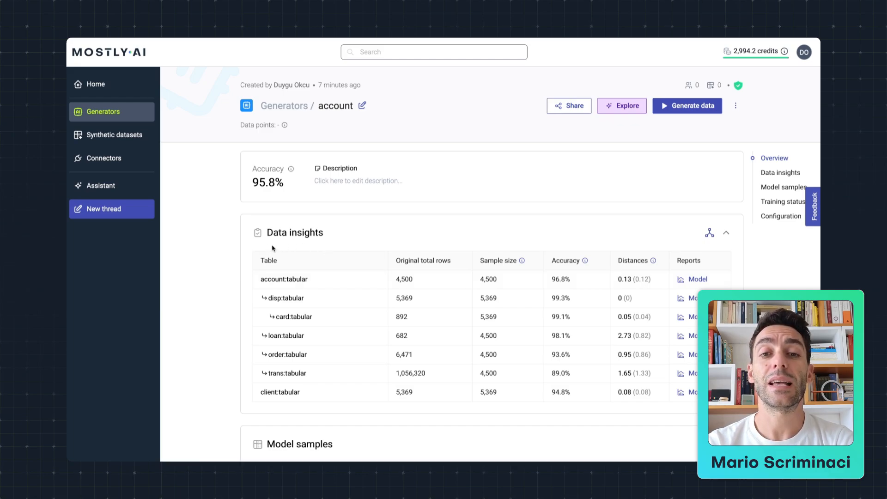
mouse_move(405, 245)
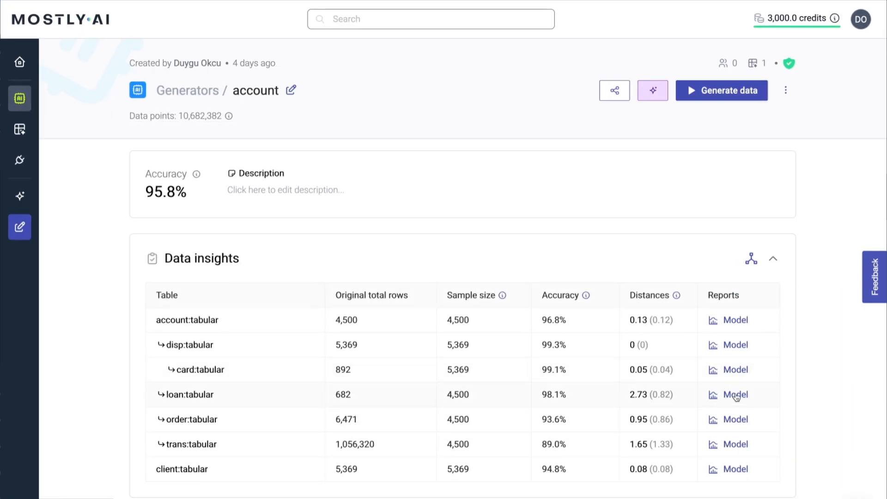
Step: Open the loan table's model report and scroll down to Bivariate Distributions
left_click(736, 395)
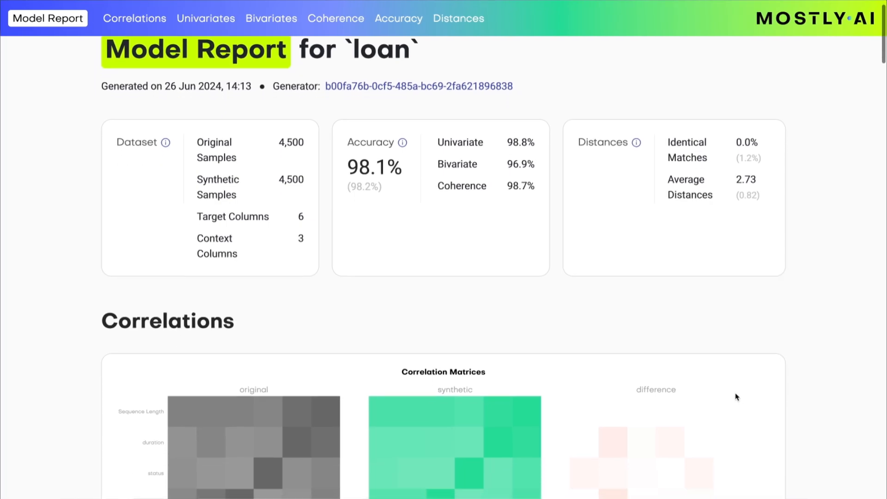
scroll("down", 3)
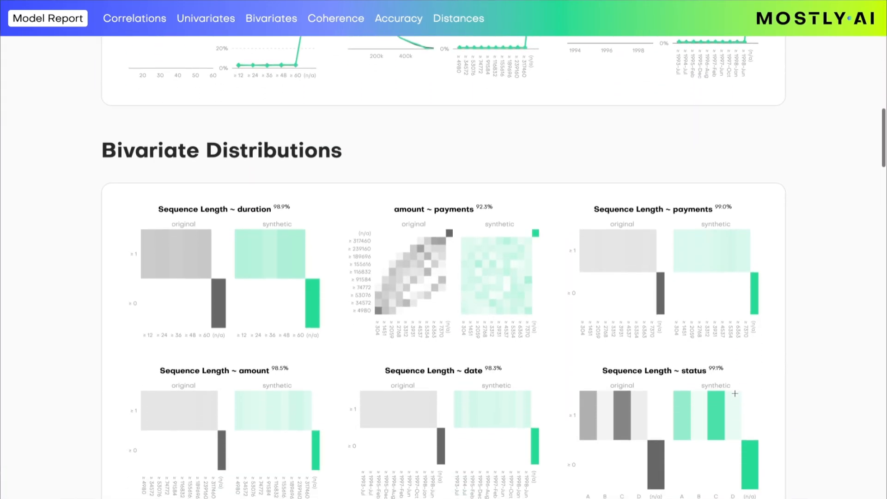
scroll("down", 3)
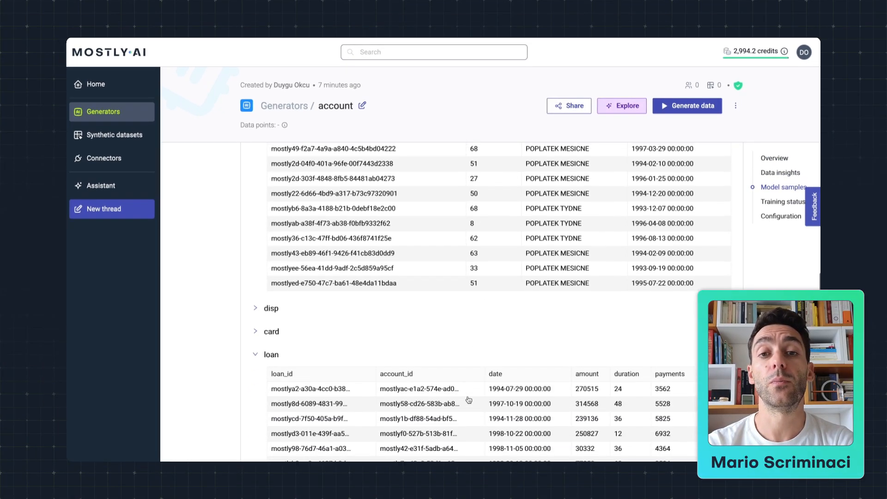
Step: Scroll the account generator page through Model samples, Overview and the Configuration blocks
scroll("down", 3)
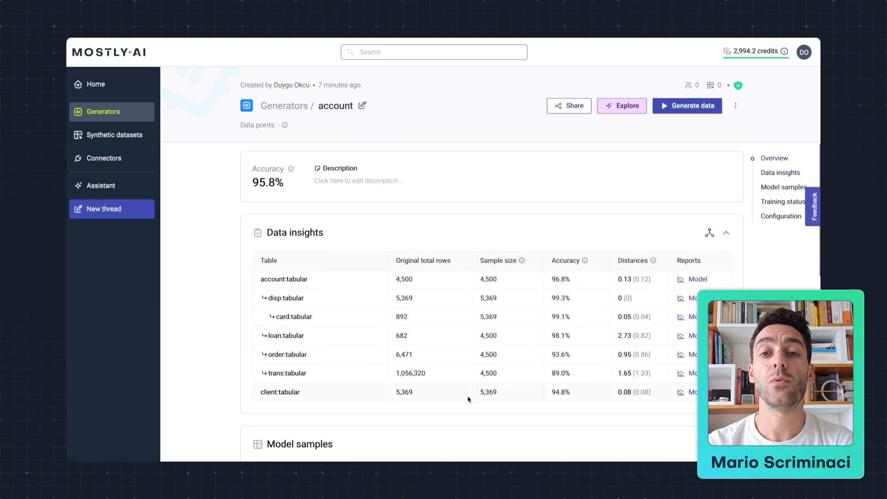
mouse_move(560, 168)
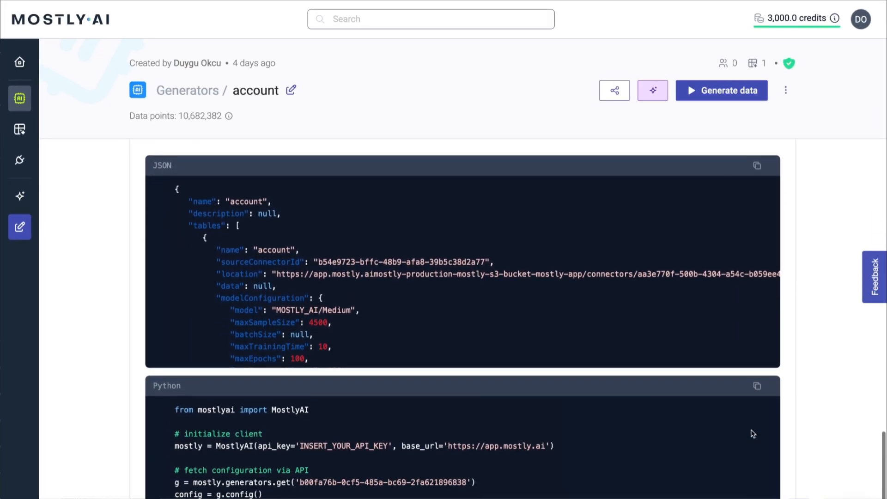
scroll("down", 3)
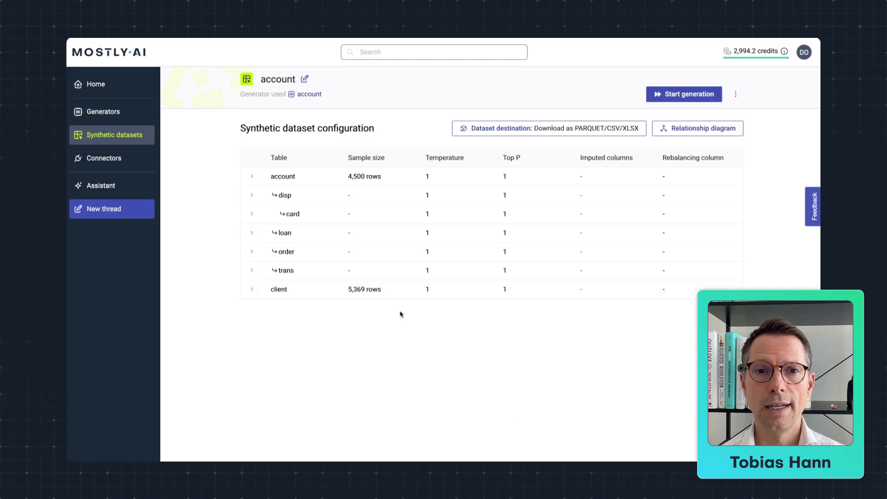
Step: For the account table, keep CPU compute and set temperature 0.69 and Top P 0.973
left_click(252, 176)
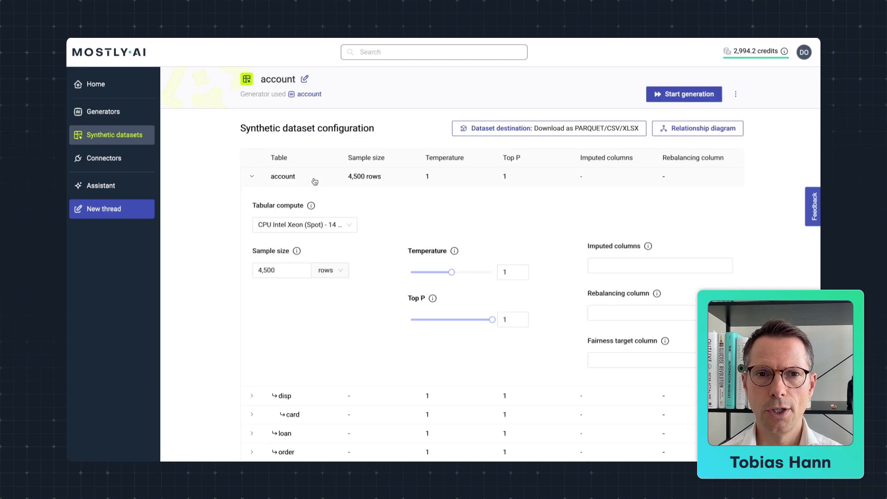
left_click(303, 224)
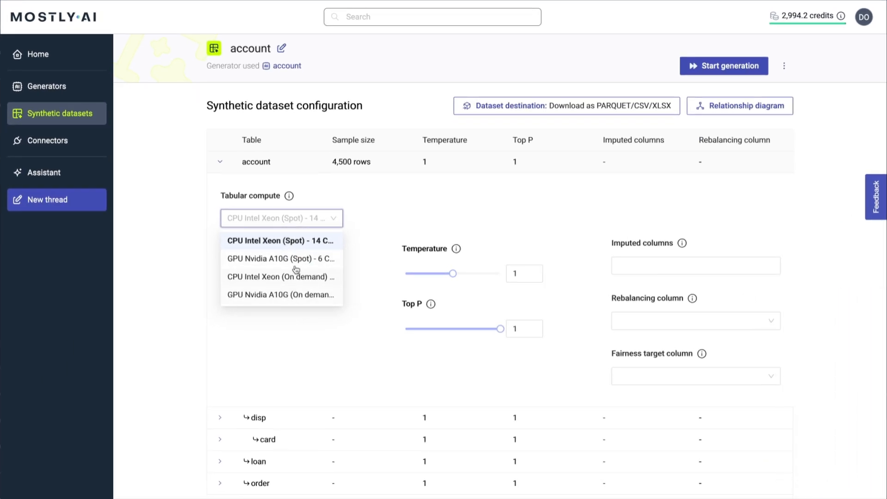
left_click(281, 240)
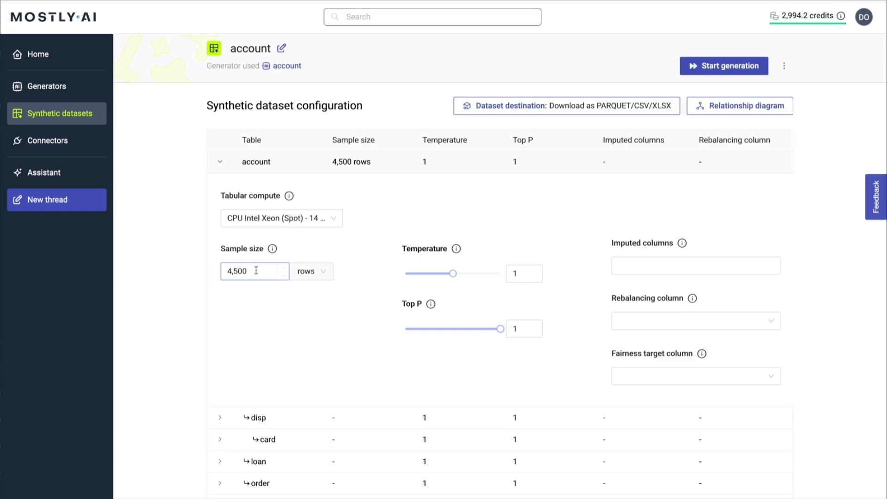
left_click(249, 271)
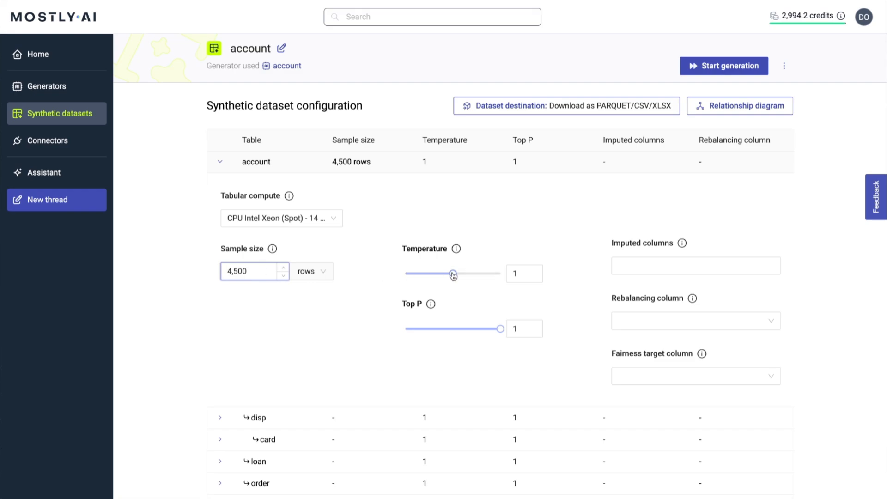
left_click_drag(453, 273, 438, 273)
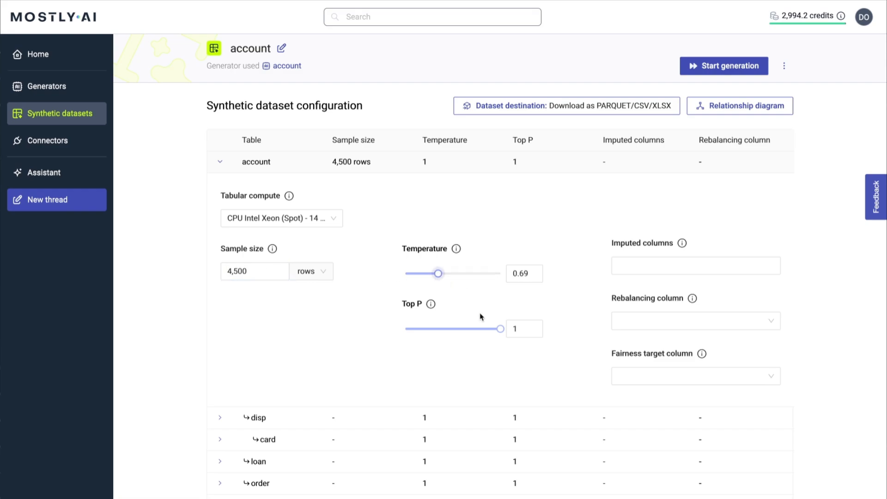
left_click_drag(500, 328, 475, 329)
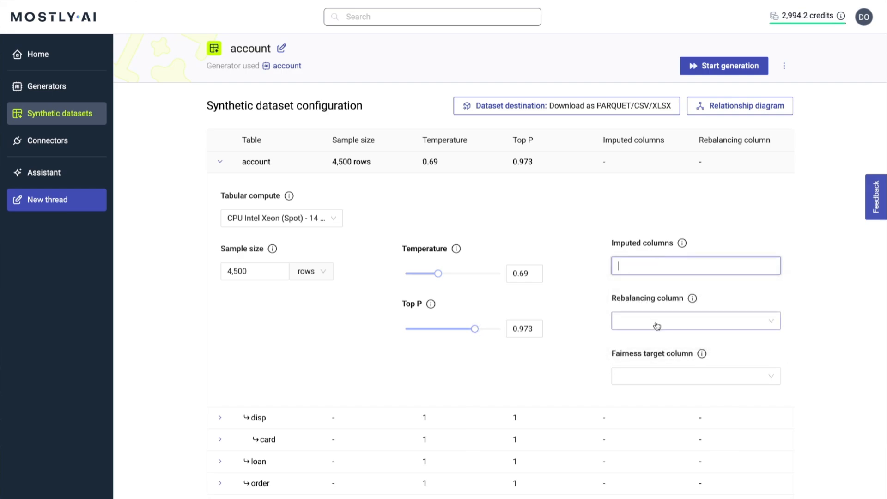
Step: Set the dataset destination to Download as PARQUET/CSV/XLSX
left_click(695, 376)
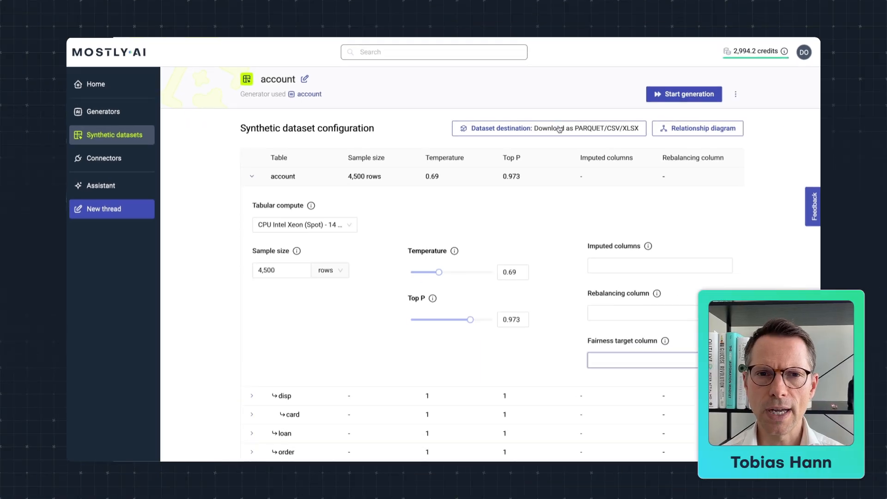
left_click(549, 128)
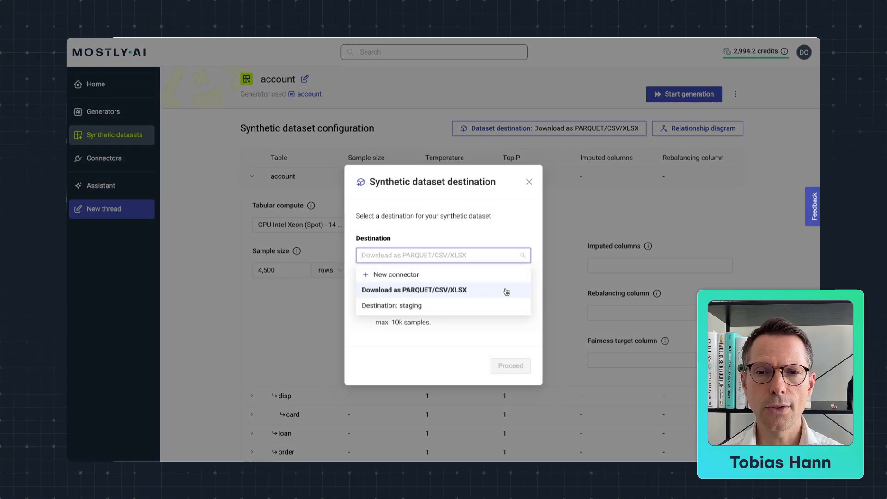
left_click(529, 182)
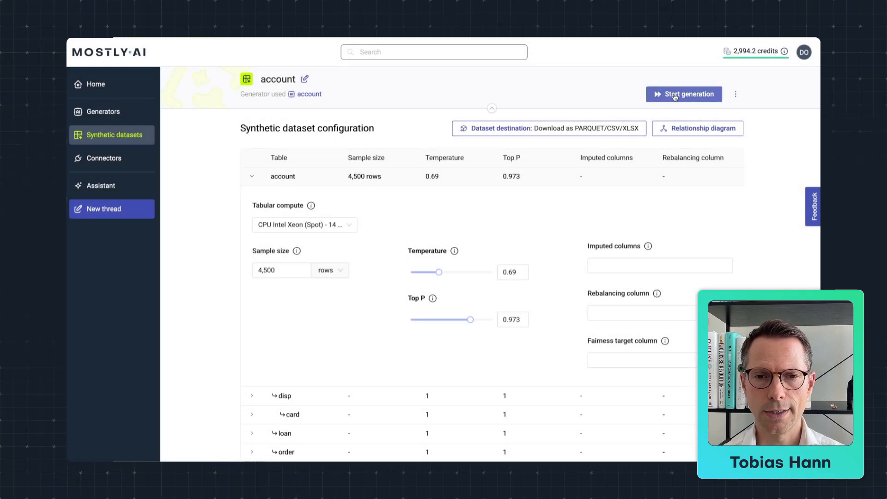
Step: Generate the account synthetic dataset and open it in the Assistant with Explore
left_click(683, 94)
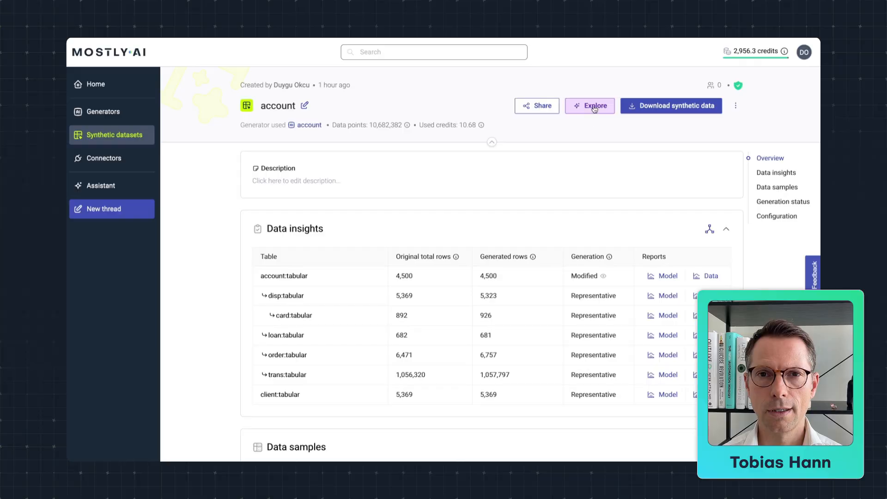
left_click(590, 106)
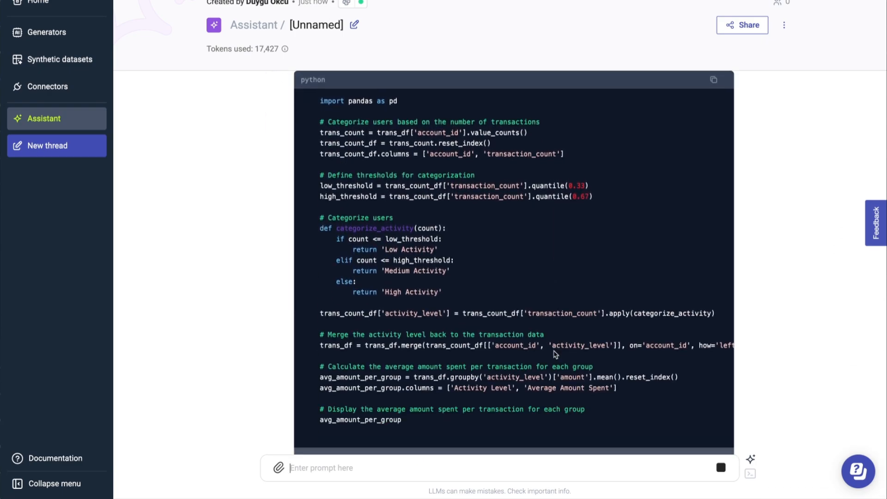
Step: Scroll the Assistant thread to read average spend per high, medium and low activity users
scroll("down", 3)
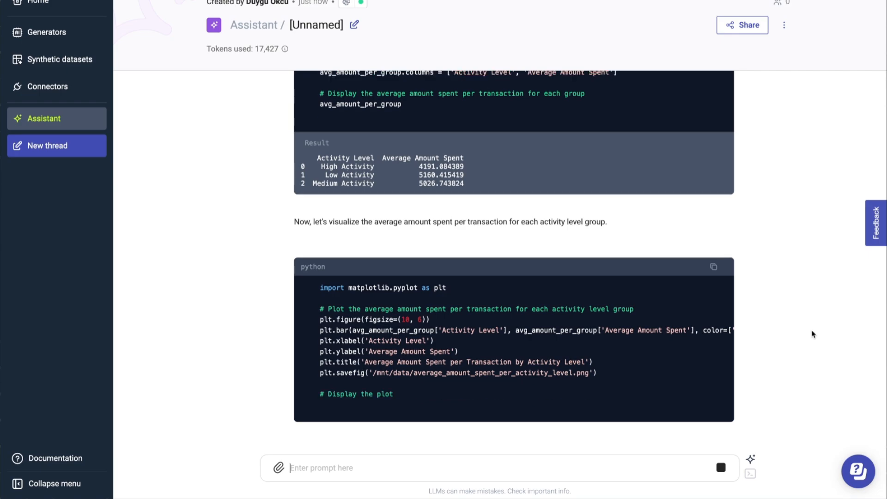